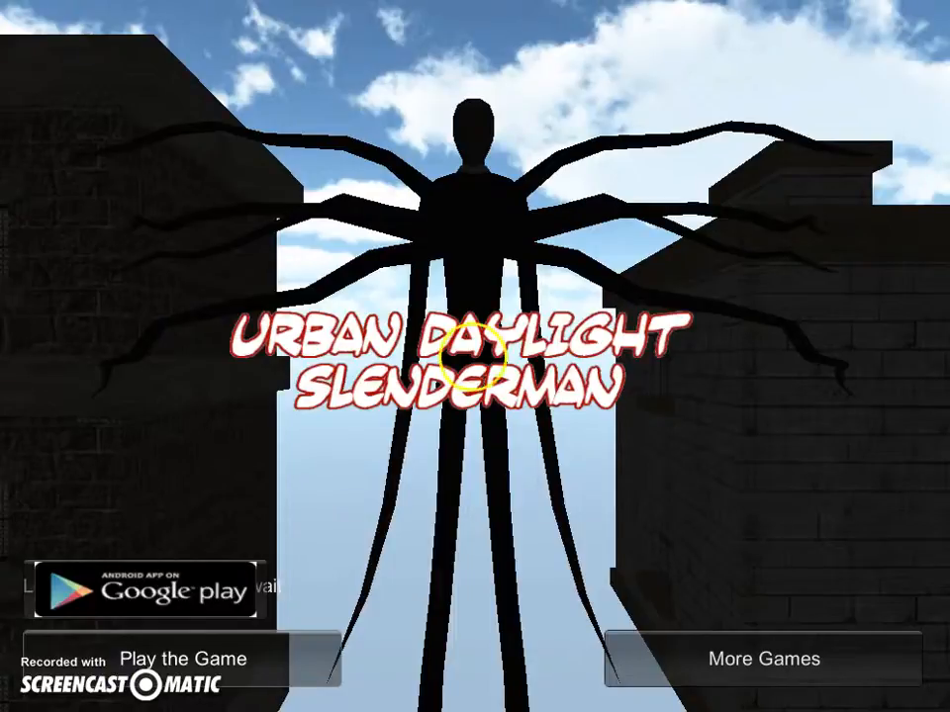
Start a new game from the title menu via Play the Game
click(176, 657)
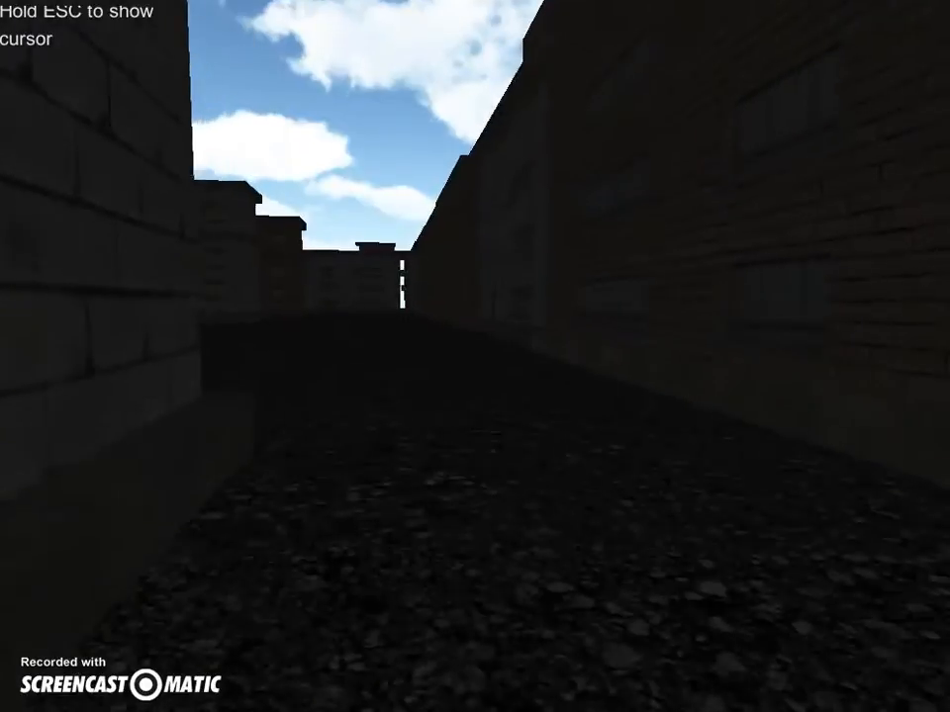
mouse_move(475, 357)
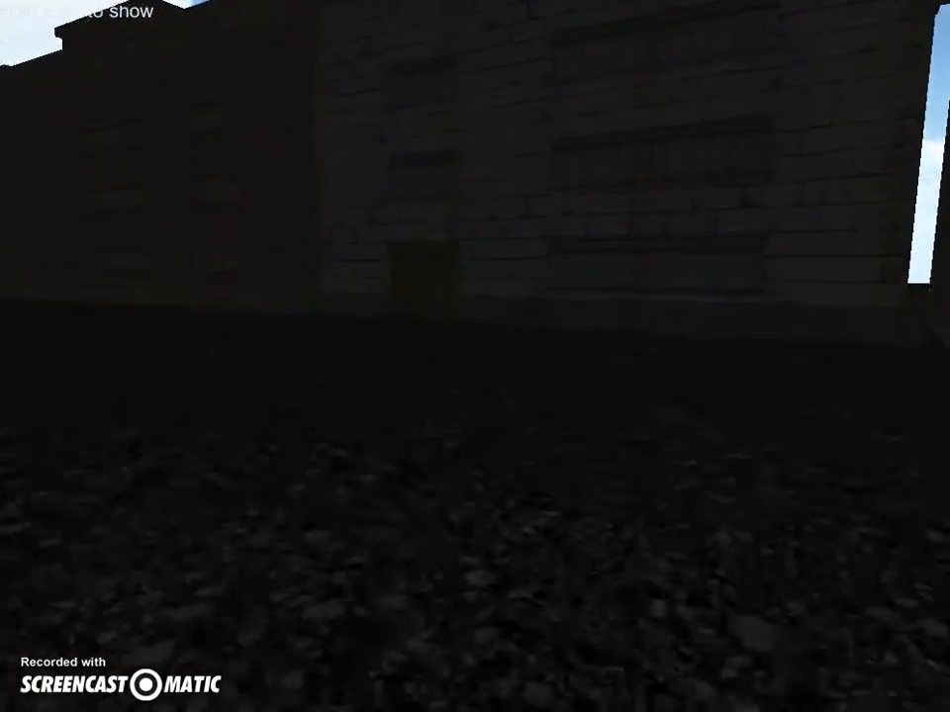
mouse_move(475, 356)
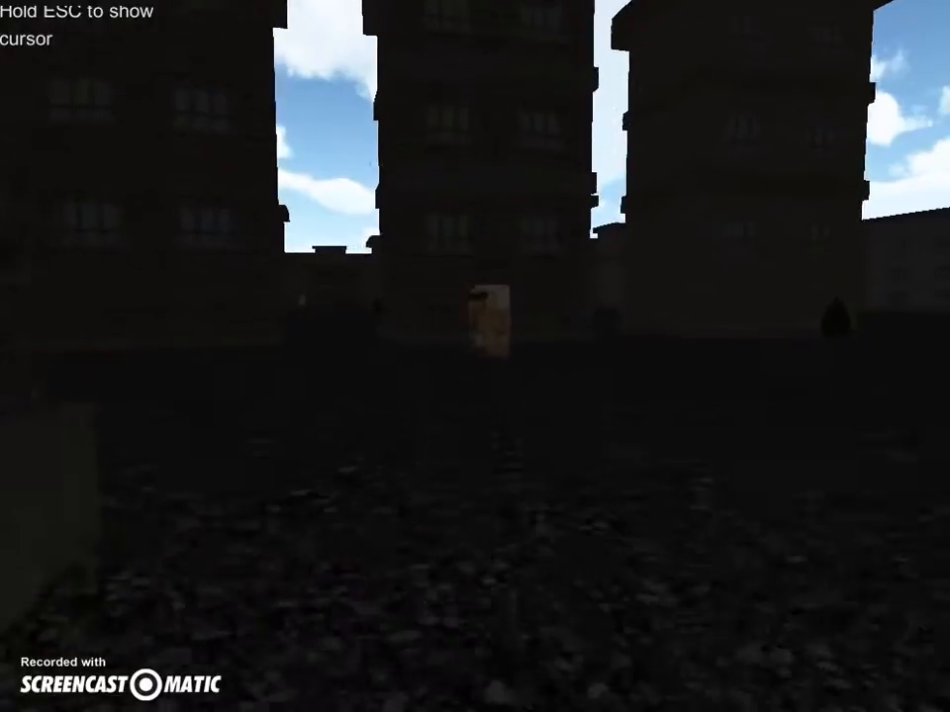
mouse_move(475, 356)
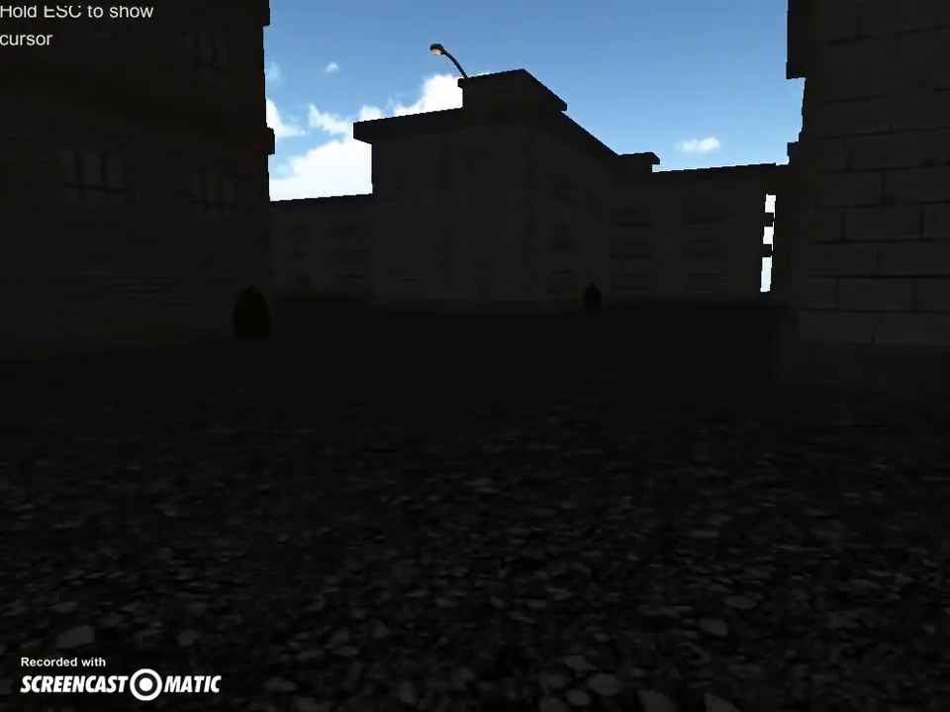
mouse_move(475, 356)
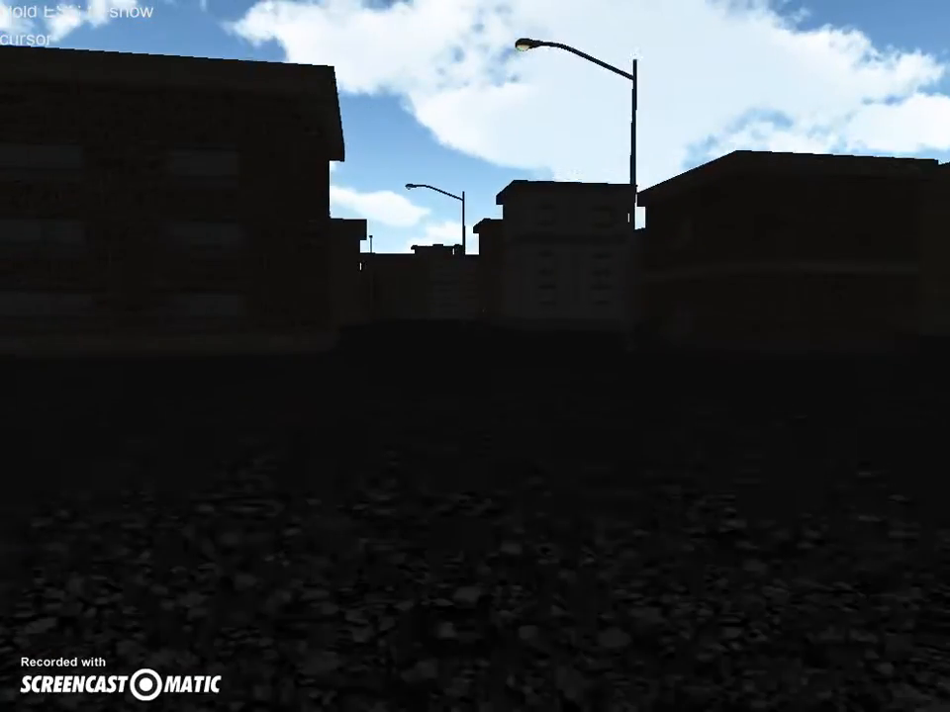
mouse_move(475, 356)
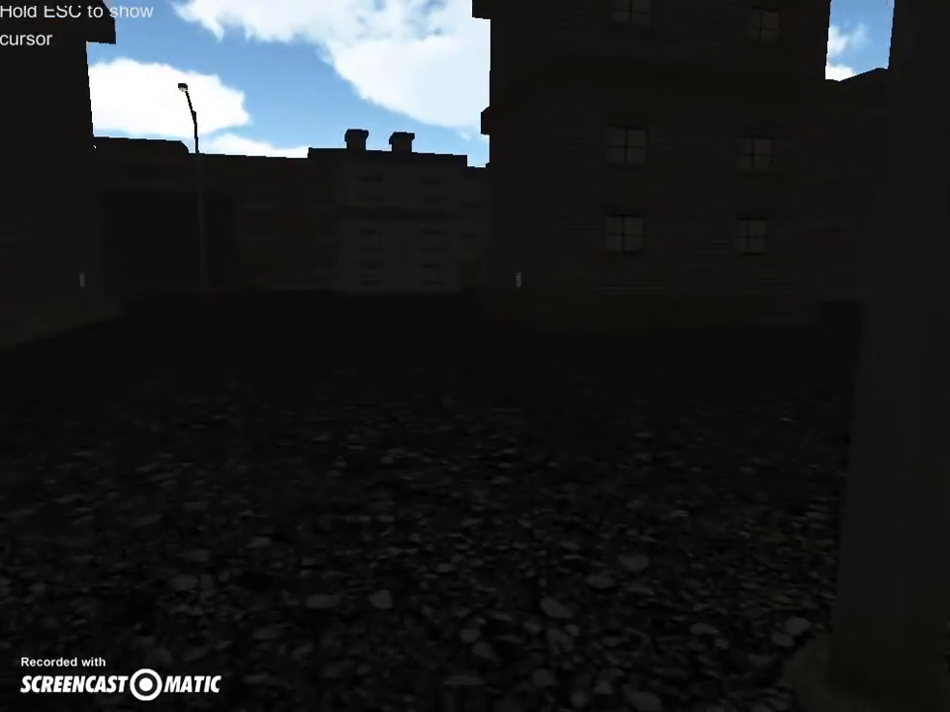
mouse_move(475, 356)
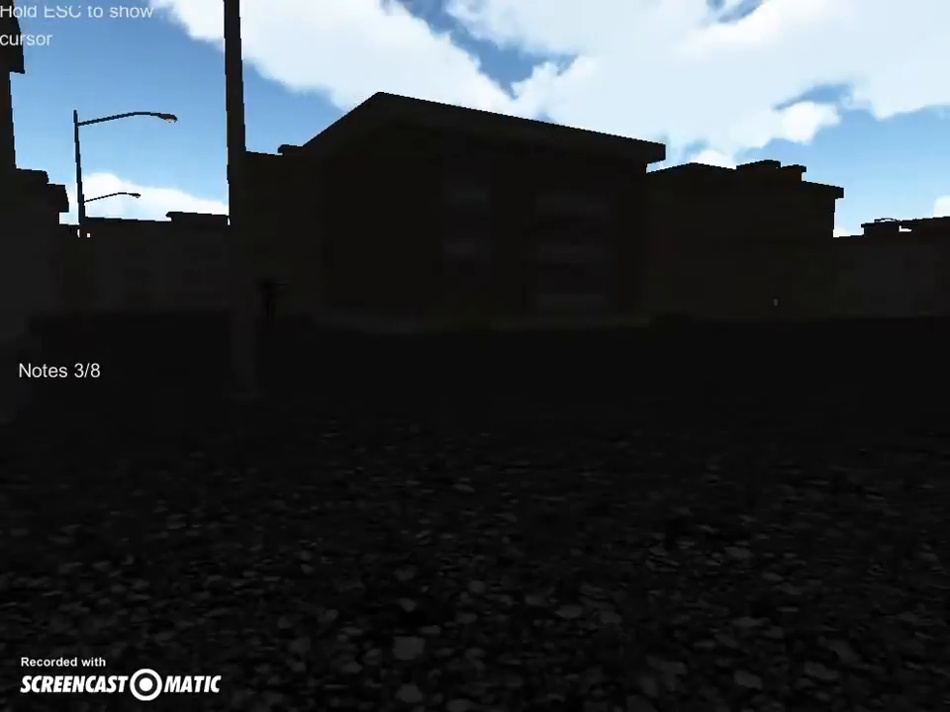
mouse_move(475, 356)
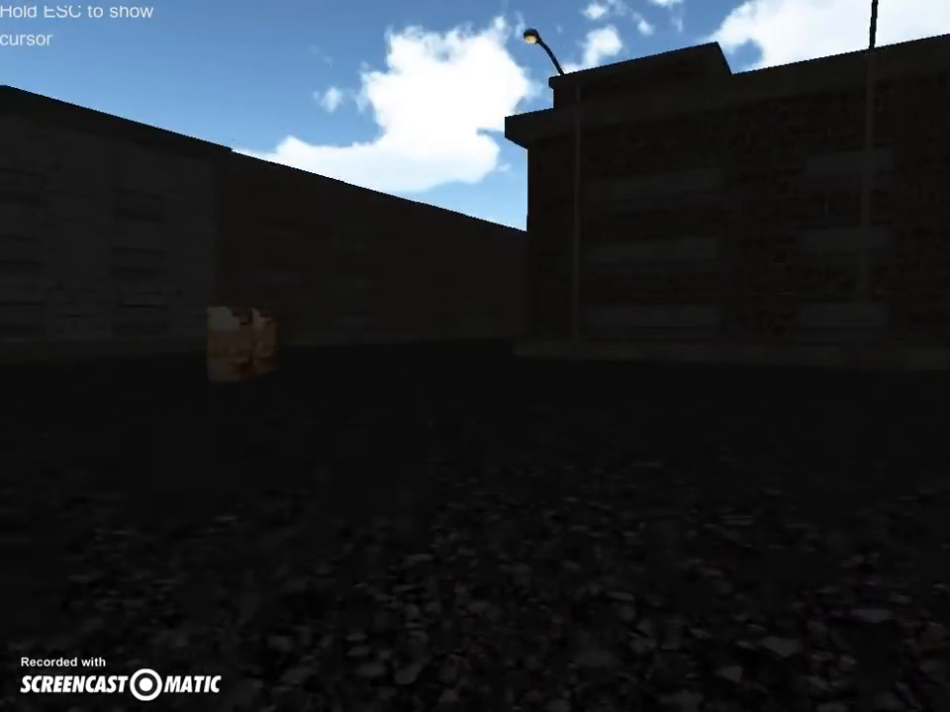
mouse_move(474, 356)
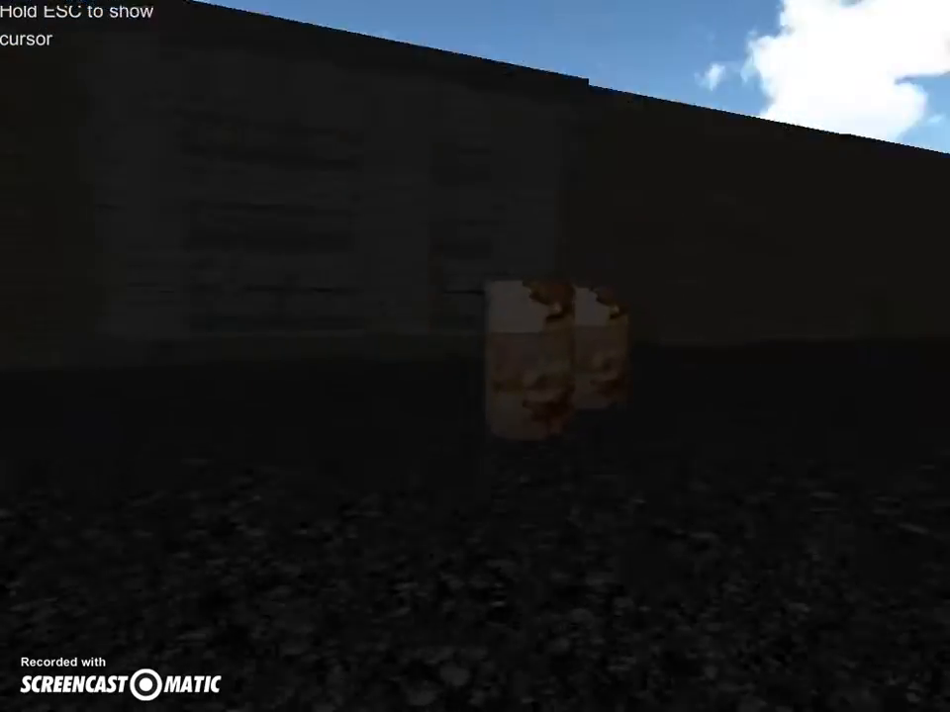
mouse_move(475, 357)
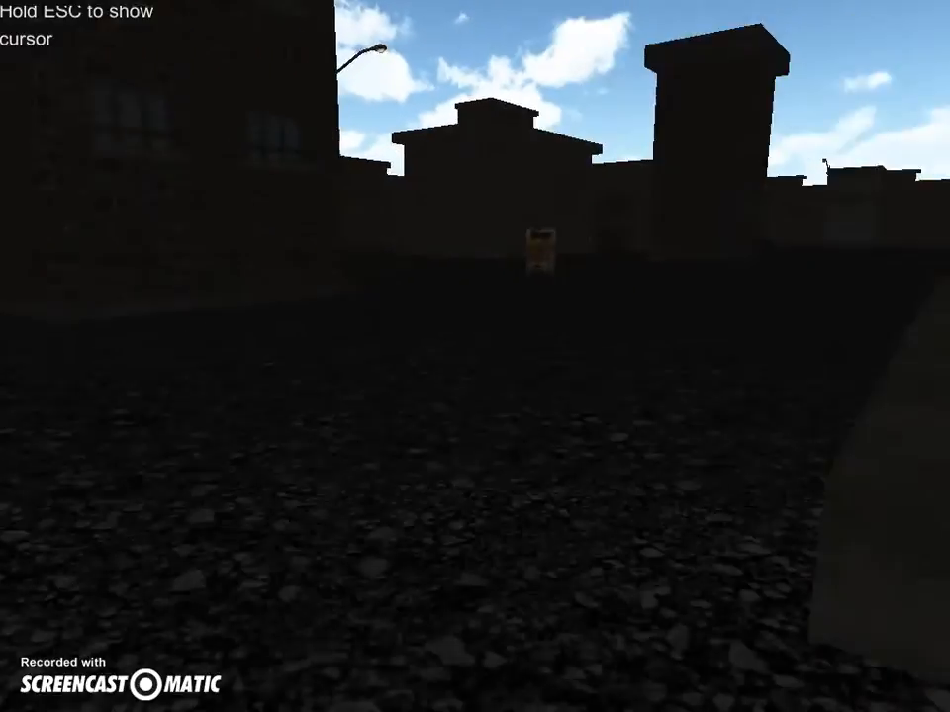
mouse_move(475, 356)
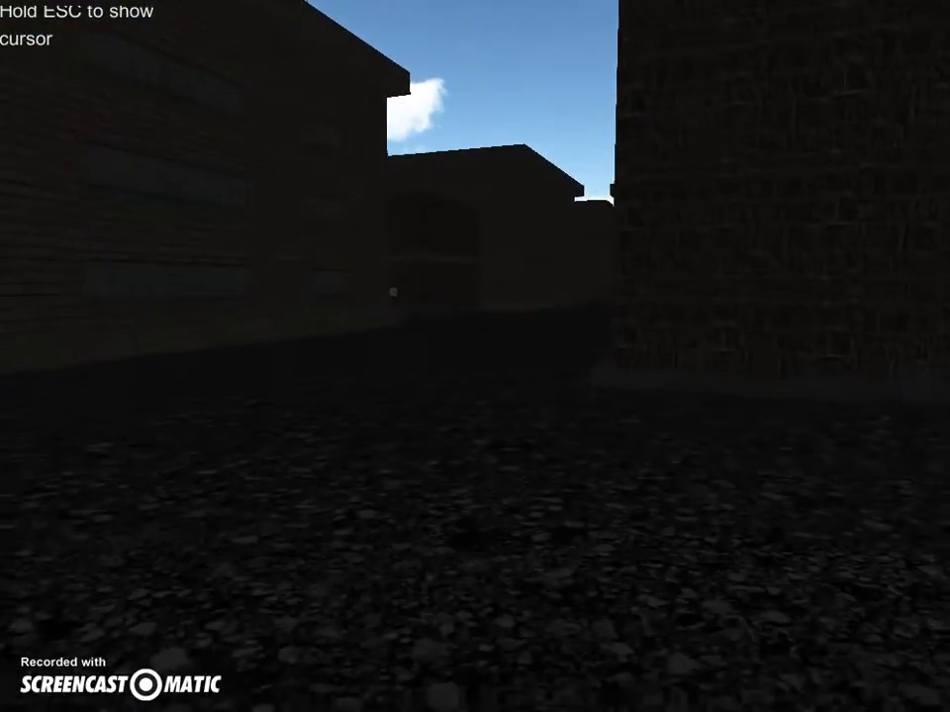
mouse_move(475, 357)
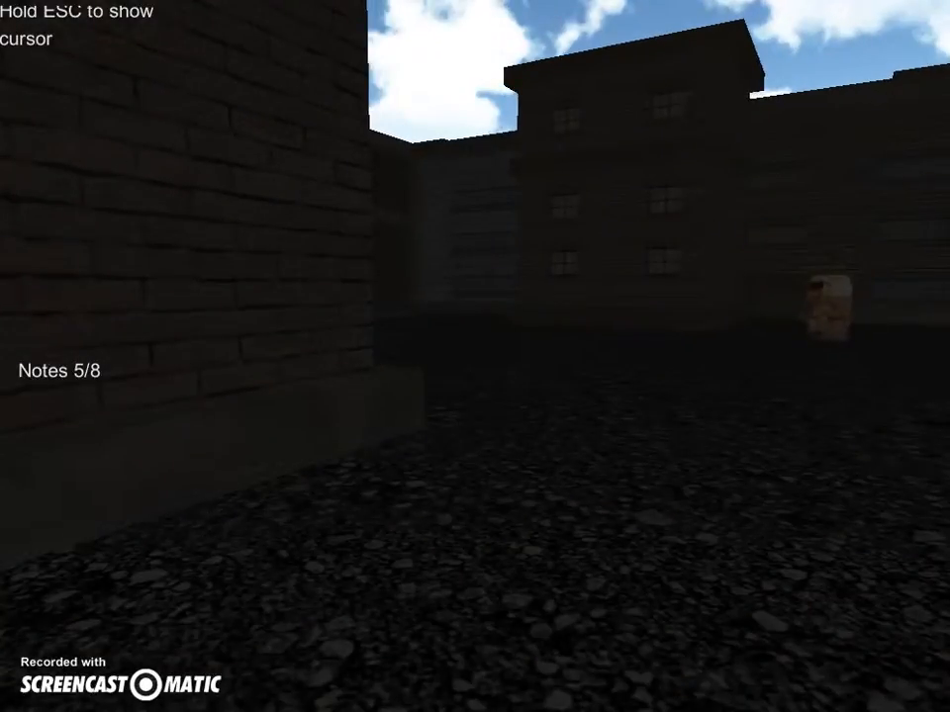
mouse_move(475, 357)
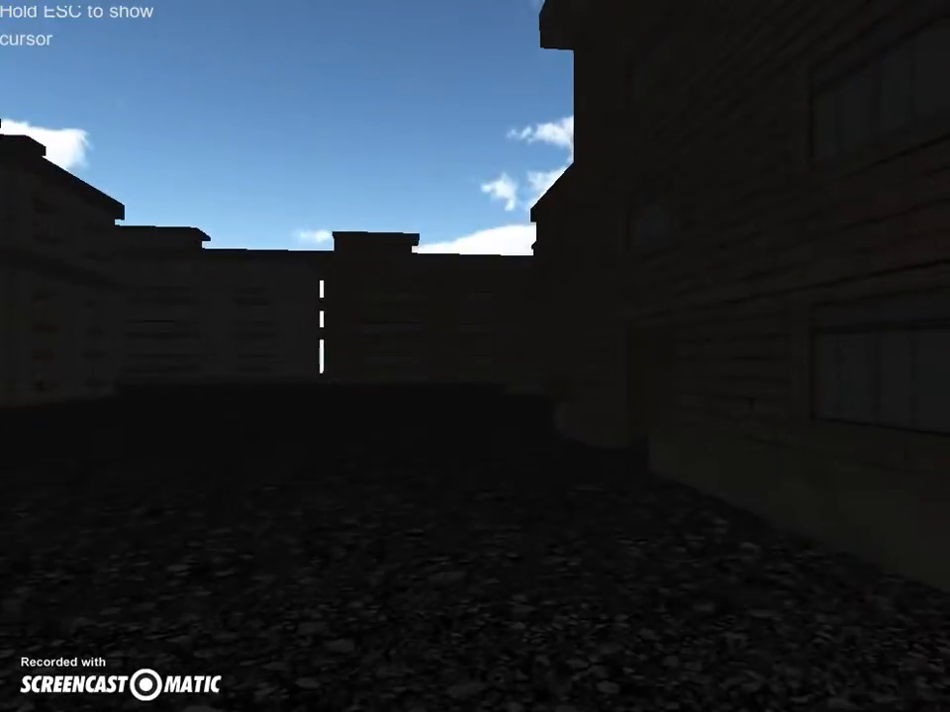
mouse_move(475, 356)
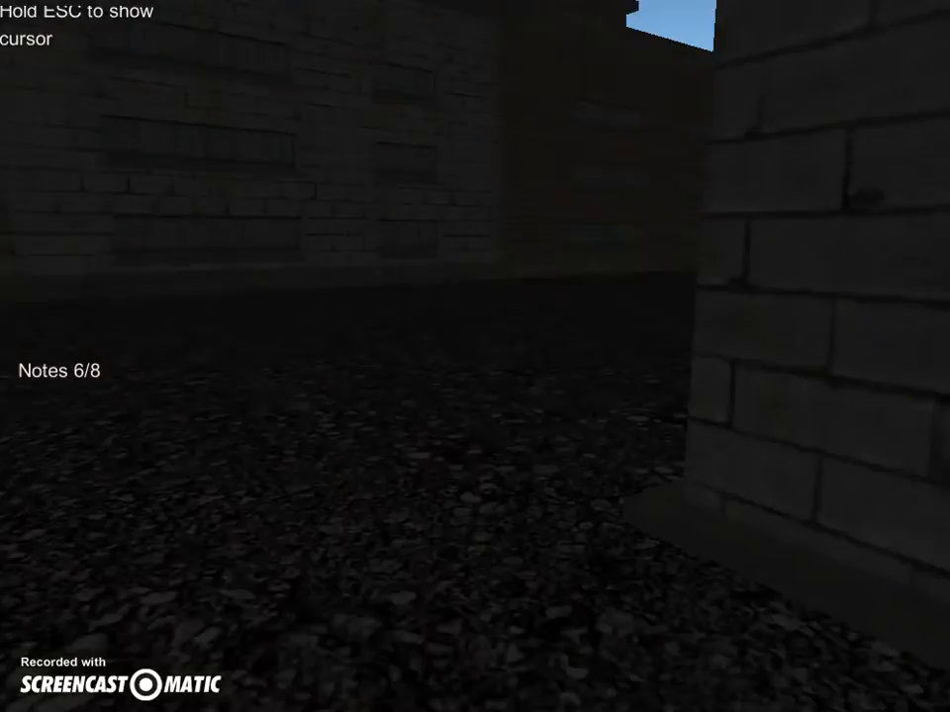
mouse_move(475, 356)
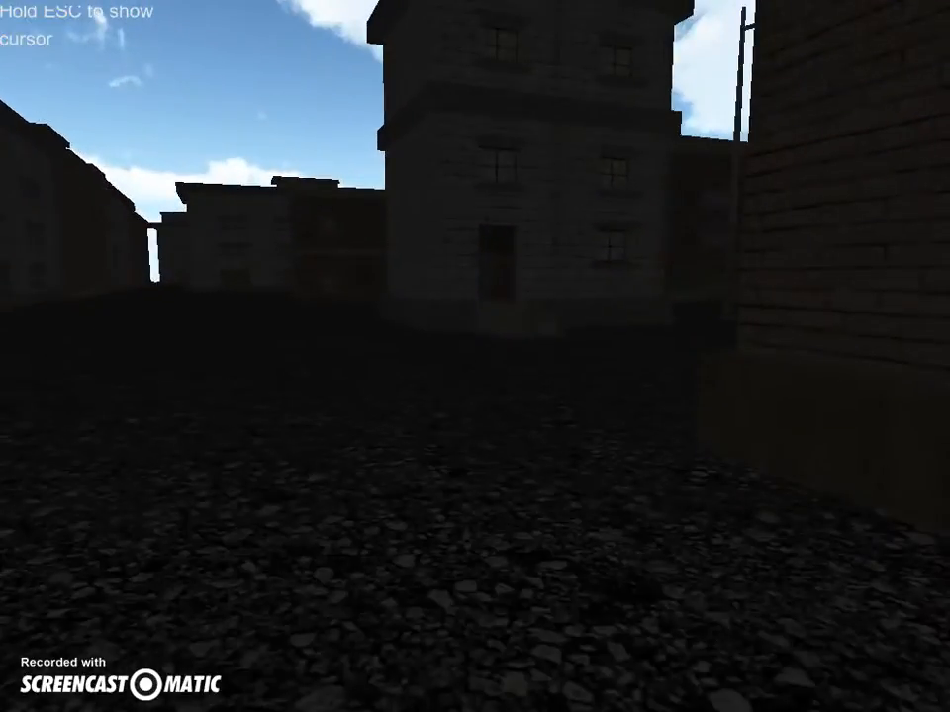
mouse_move(475, 356)
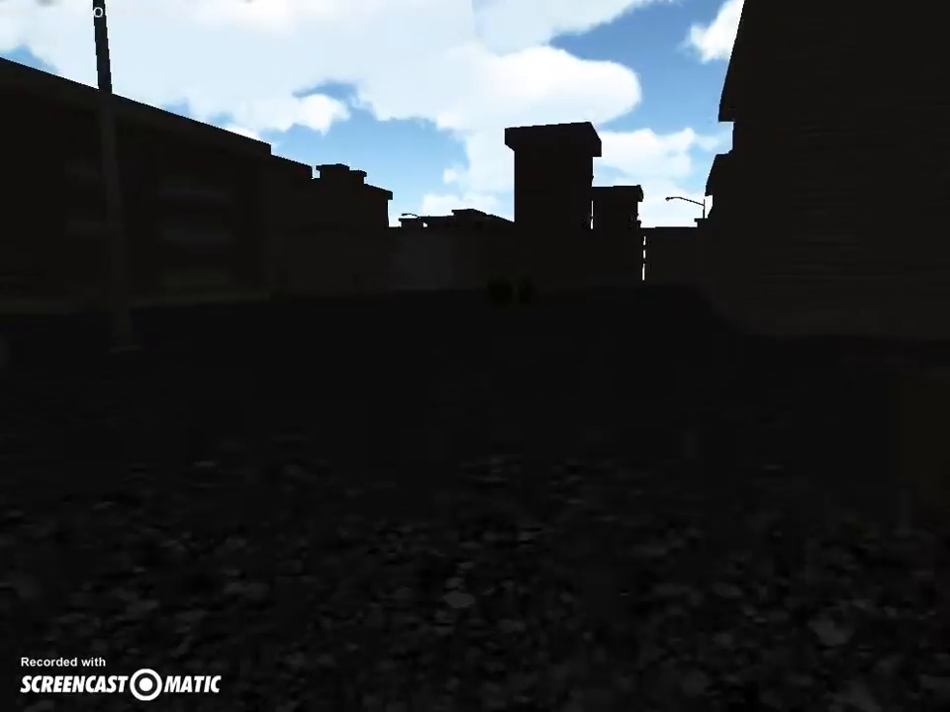
mouse_move(475, 356)
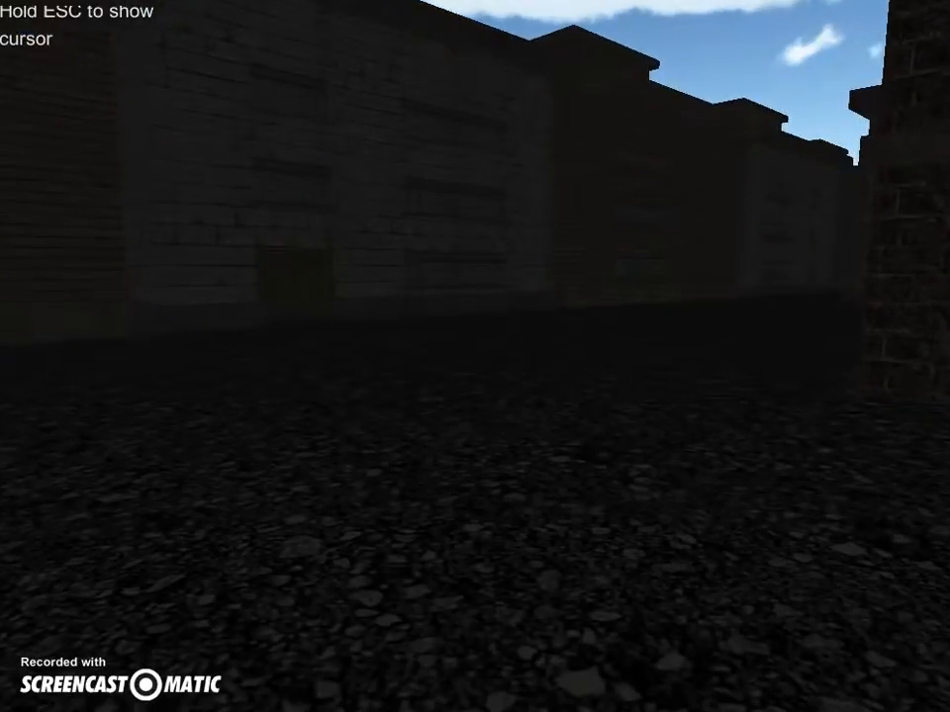
mouse_move(475, 357)
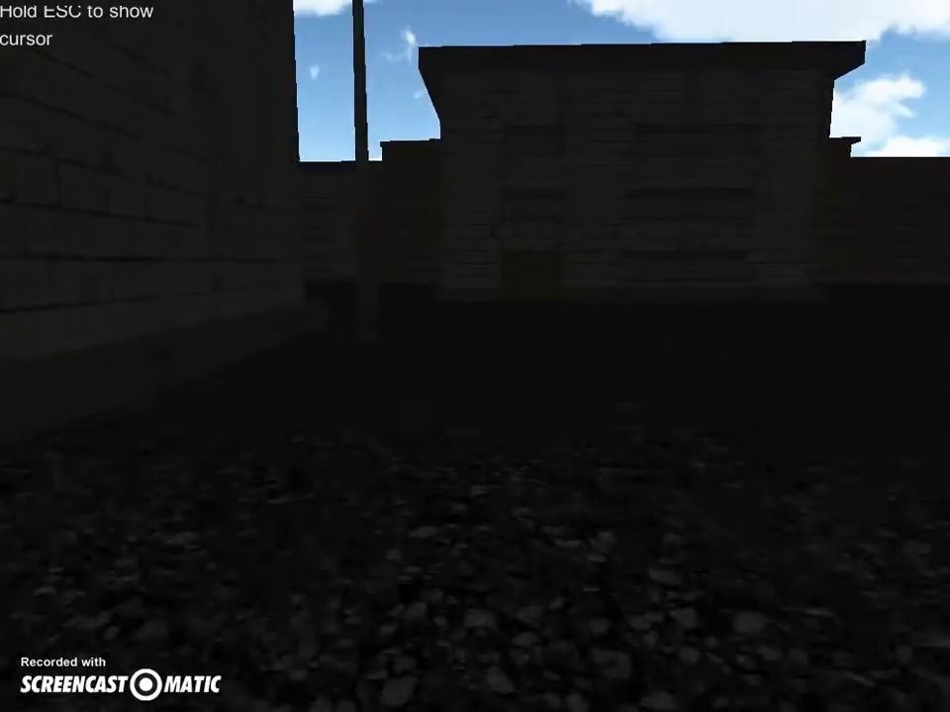
mouse_move(475, 356)
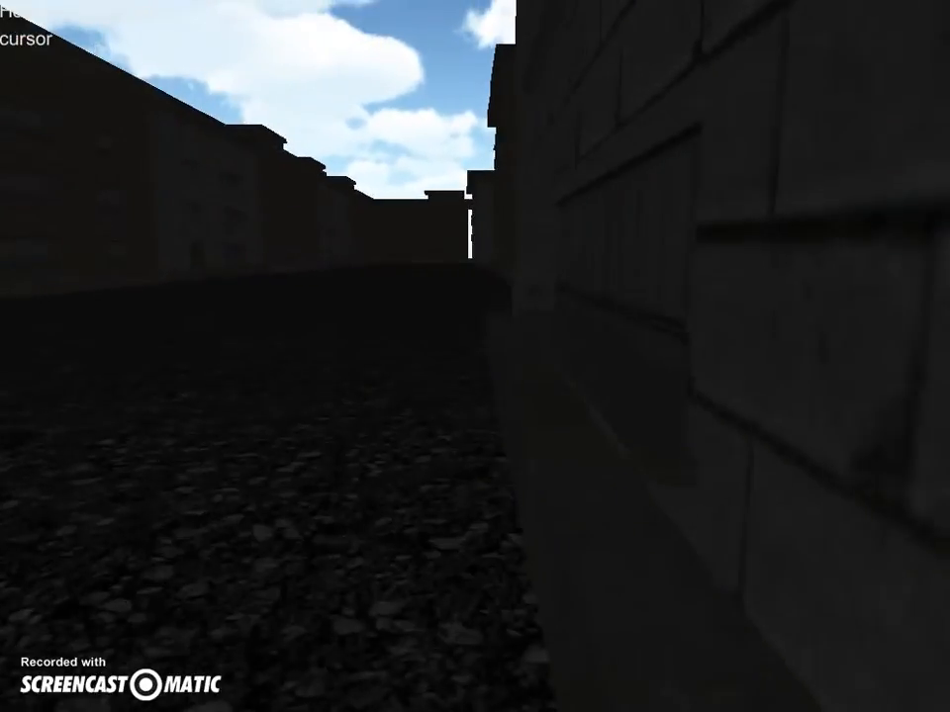
mouse_move(475, 356)
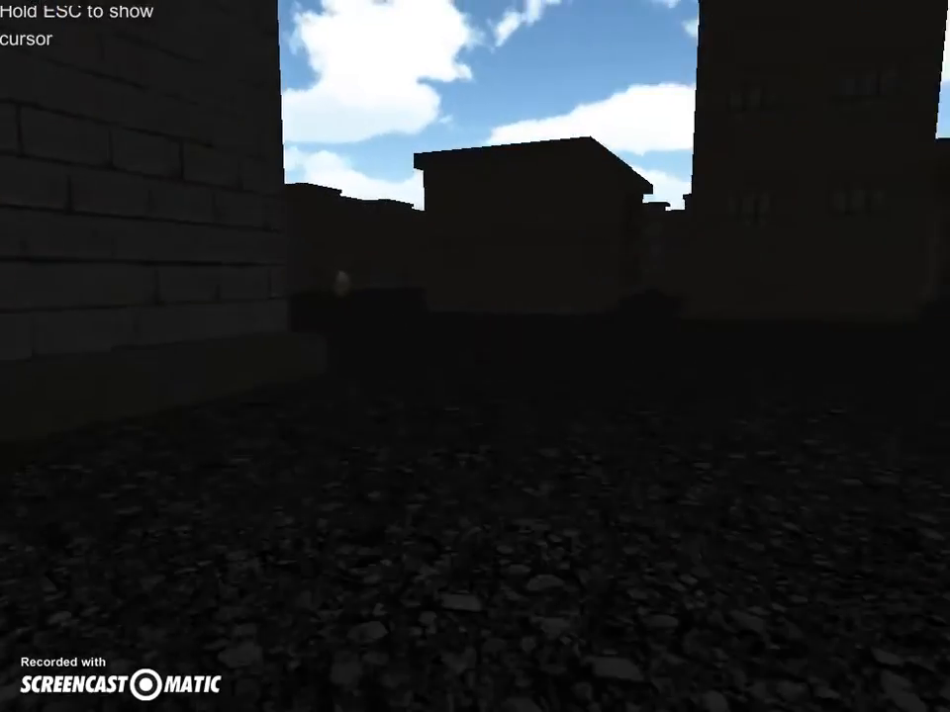
mouse_move(475, 356)
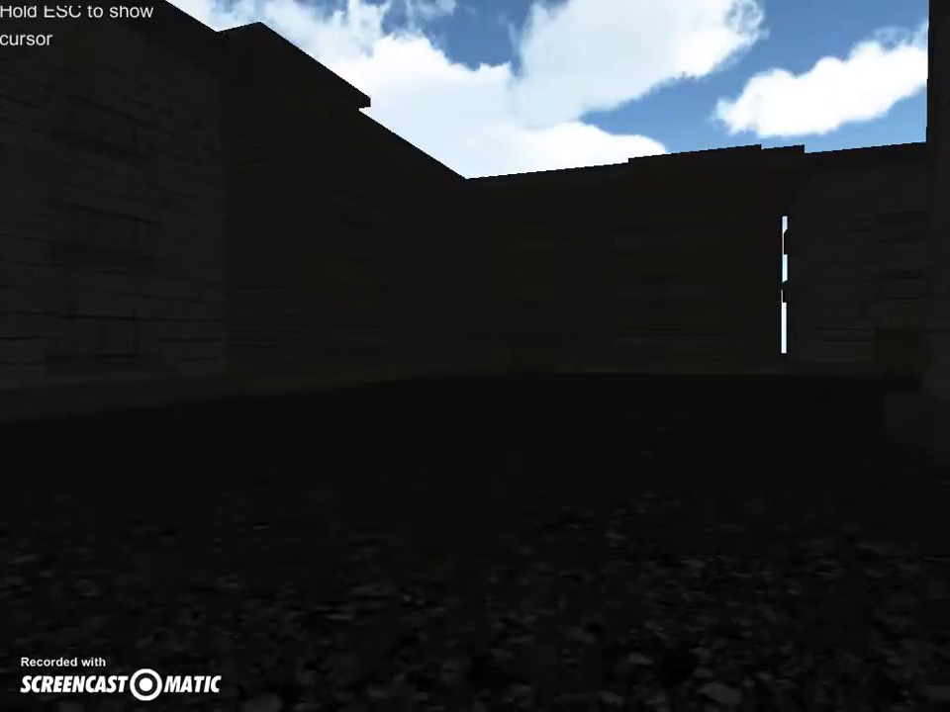
mouse_move(475, 356)
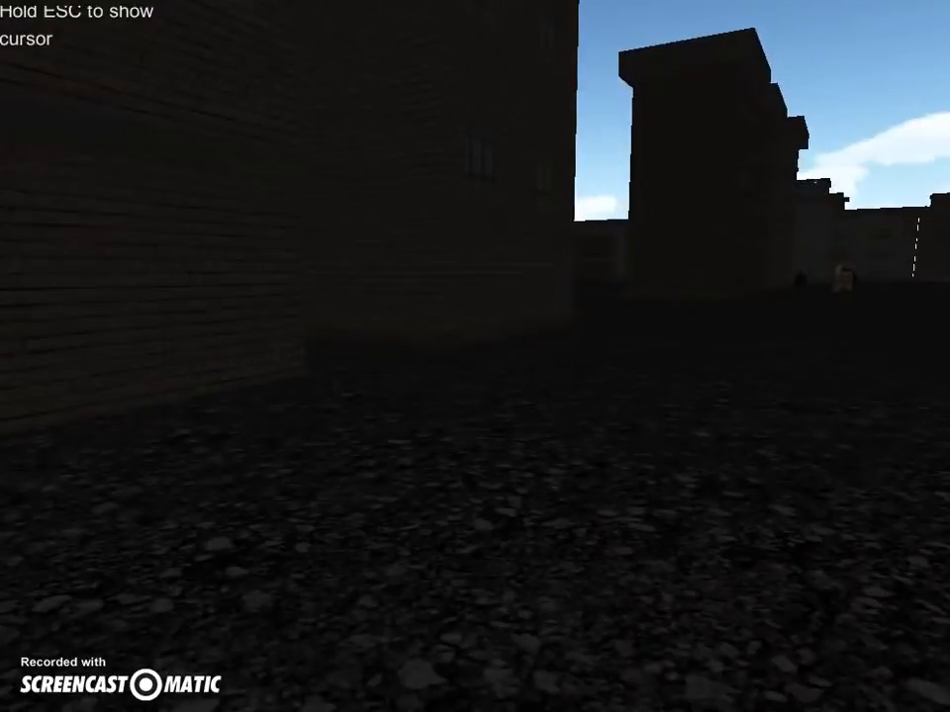
mouse_move(475, 356)
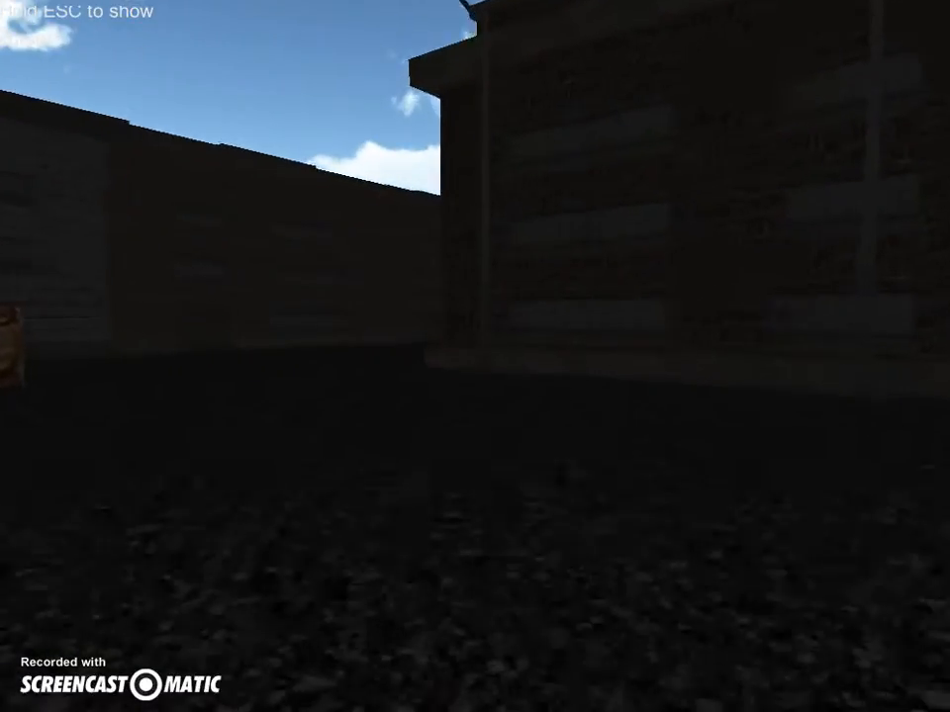
mouse_move(475, 356)
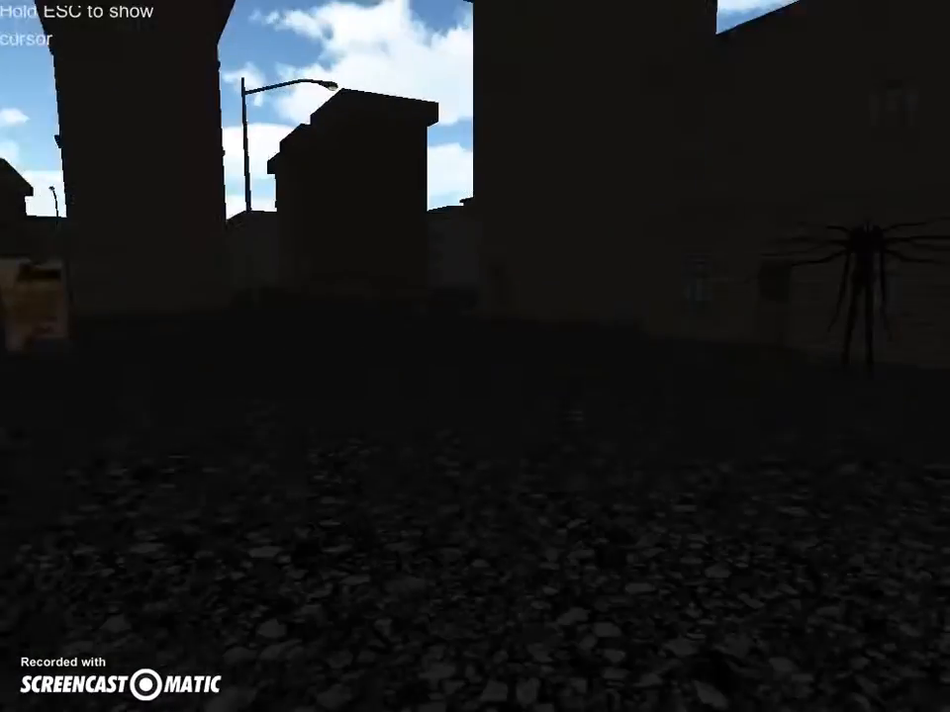
mouse_move(475, 356)
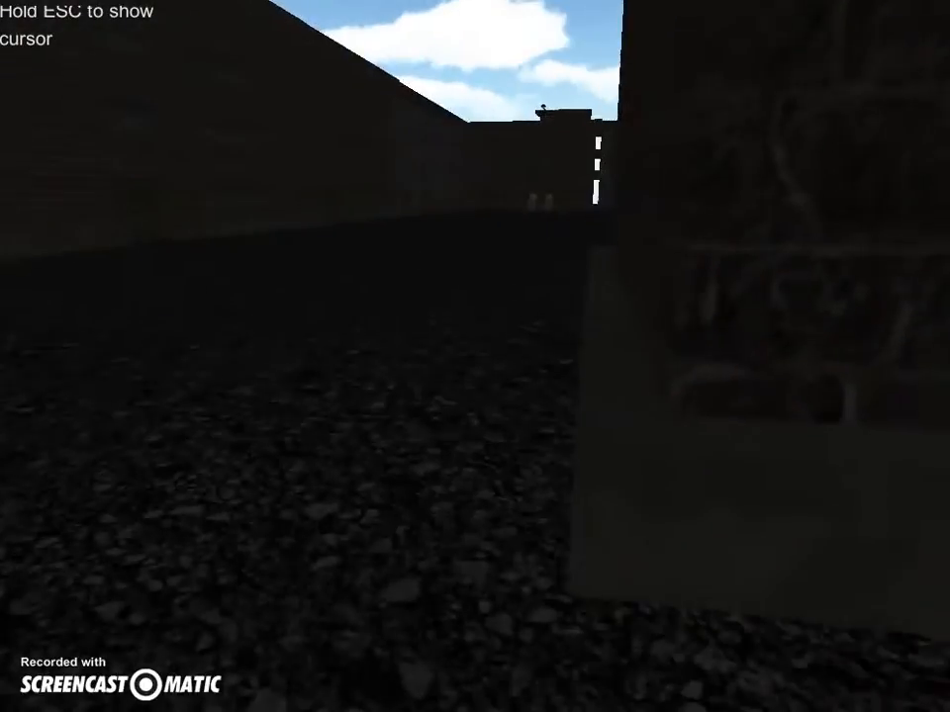
mouse_move(475, 356)
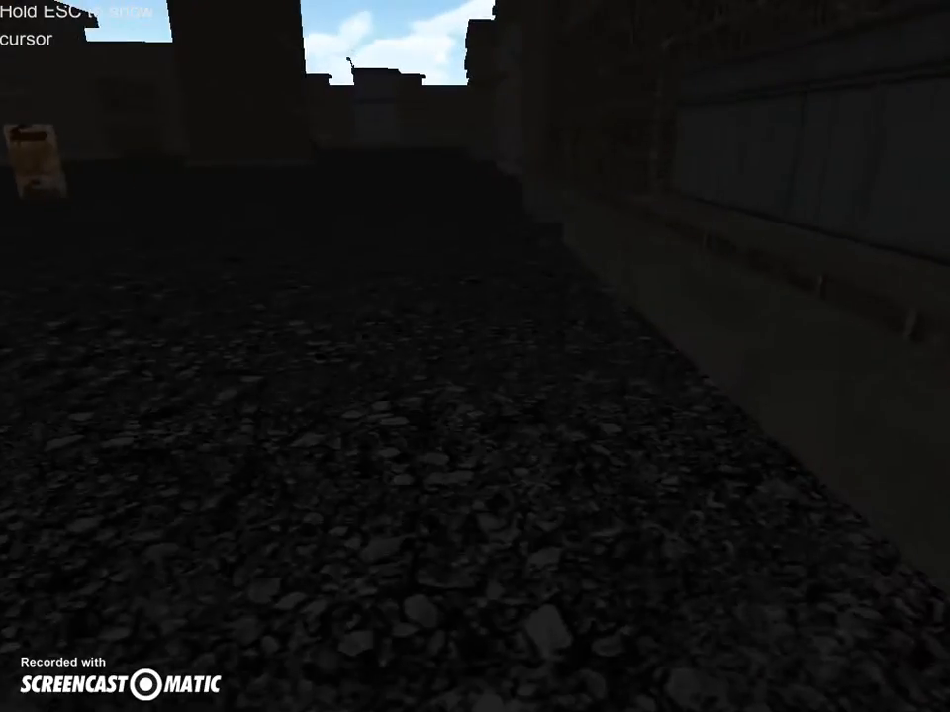
mouse_move(474, 356)
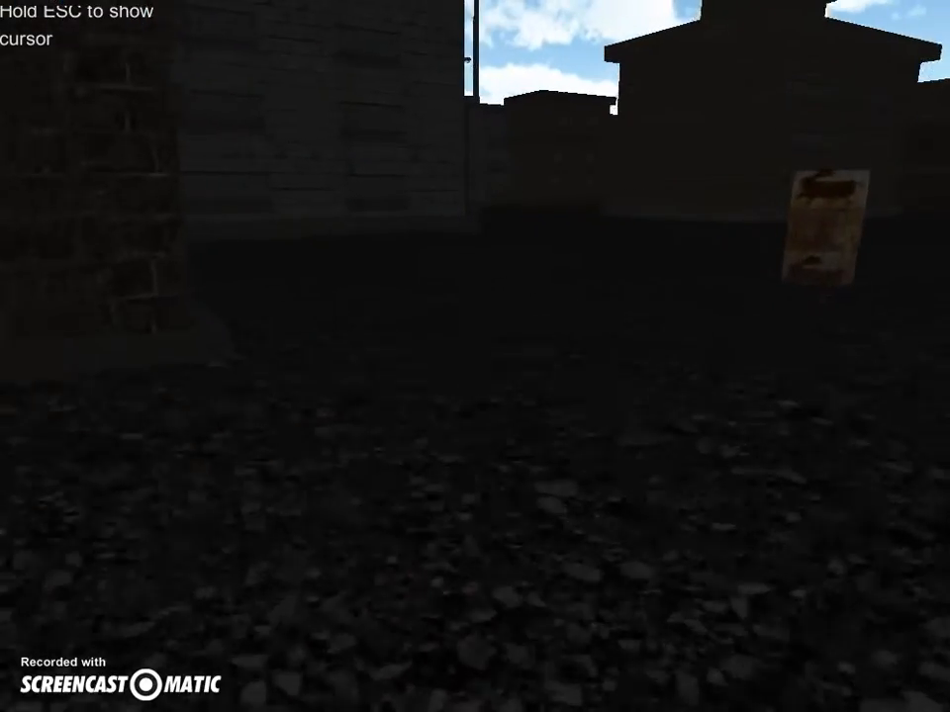
mouse_move(475, 356)
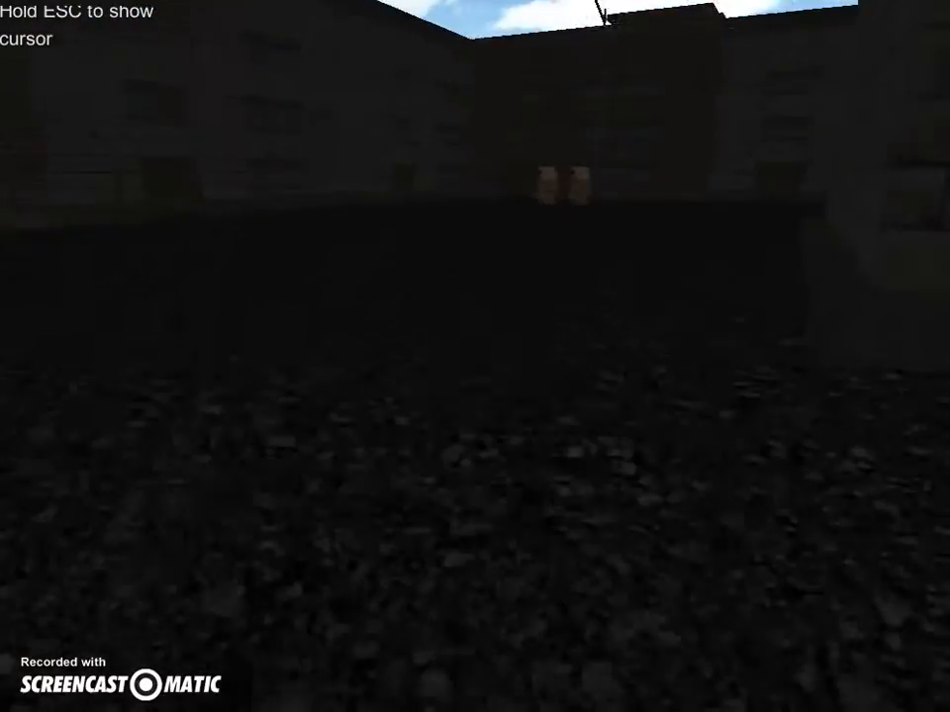
mouse_move(475, 356)
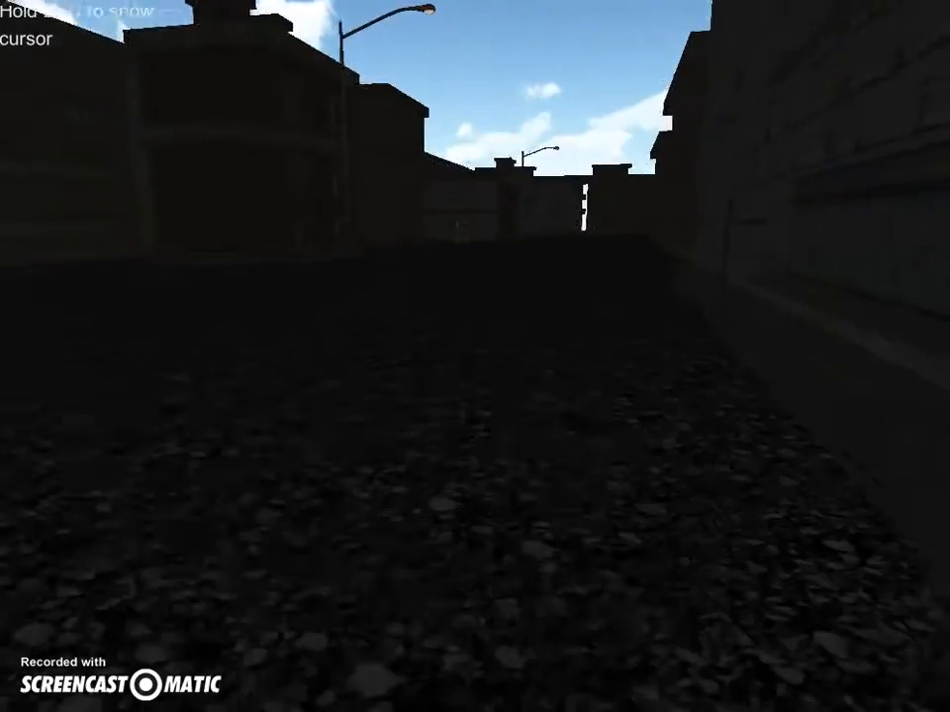
mouse_move(475, 356)
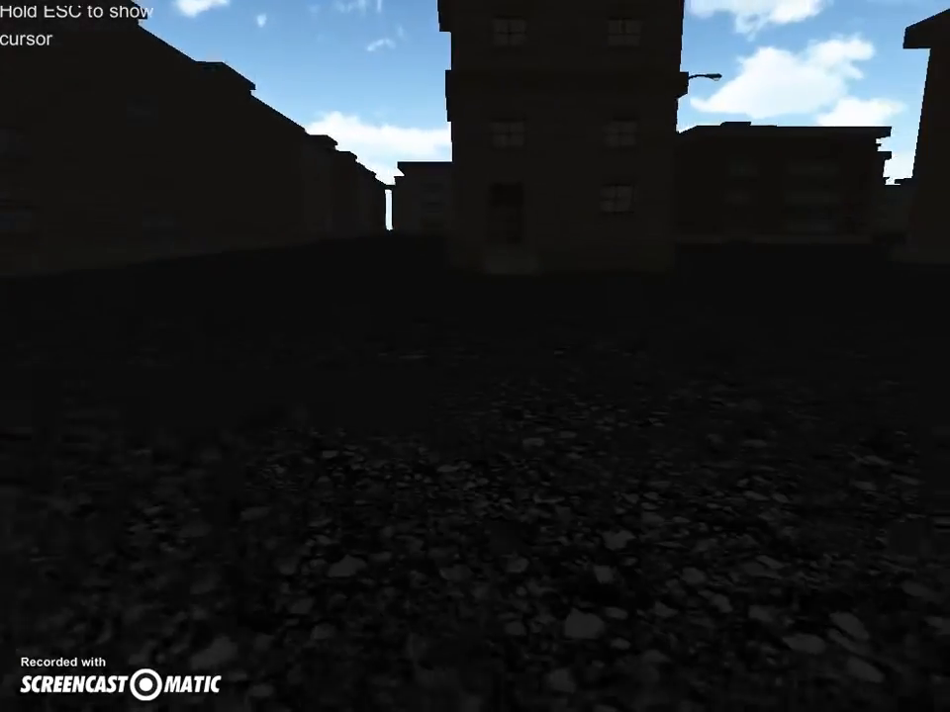
mouse_move(475, 356)
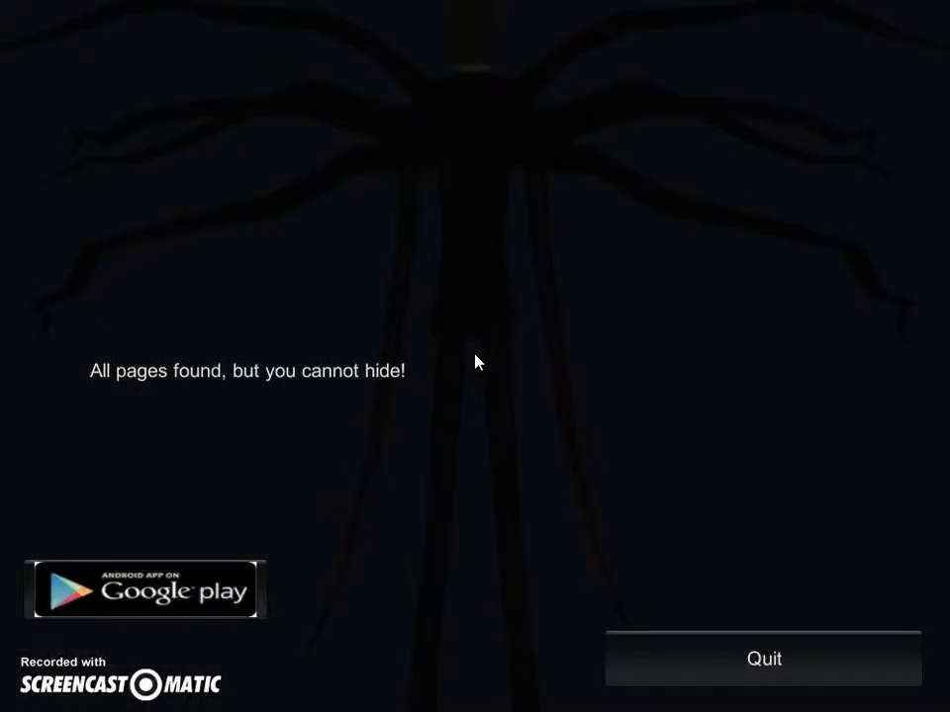
mouse_move(505, 275)
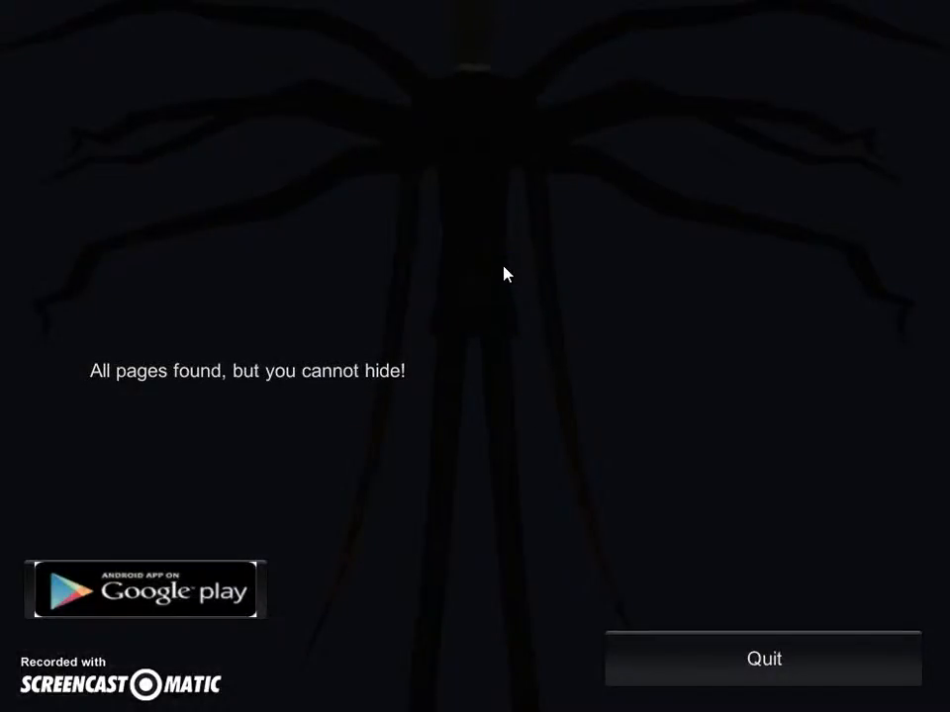
Quit the 'All pages found' ending screen back to the title menu
click(763, 659)
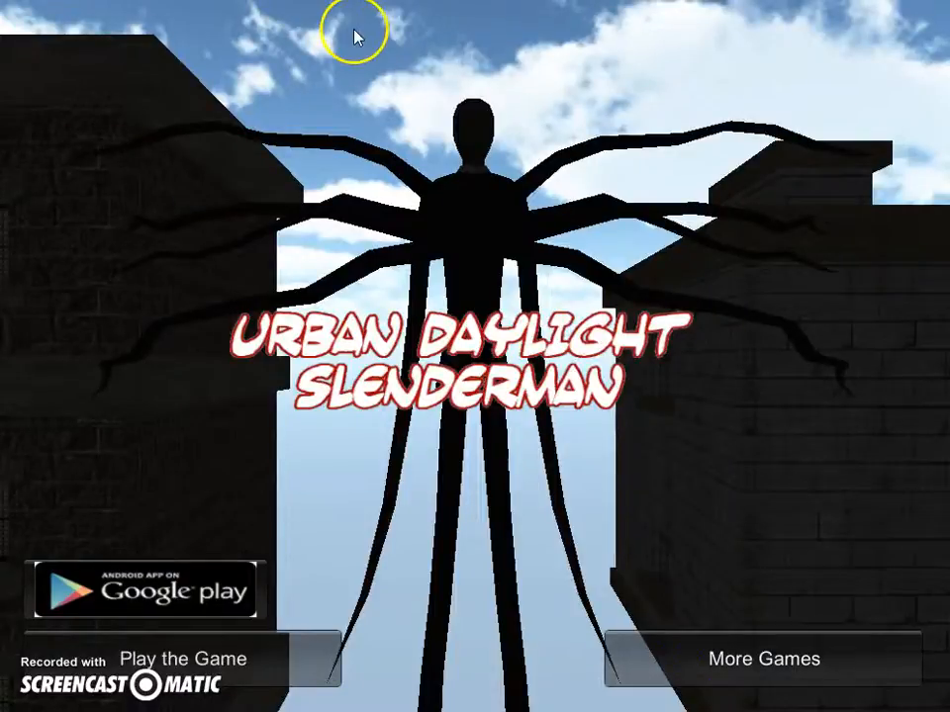